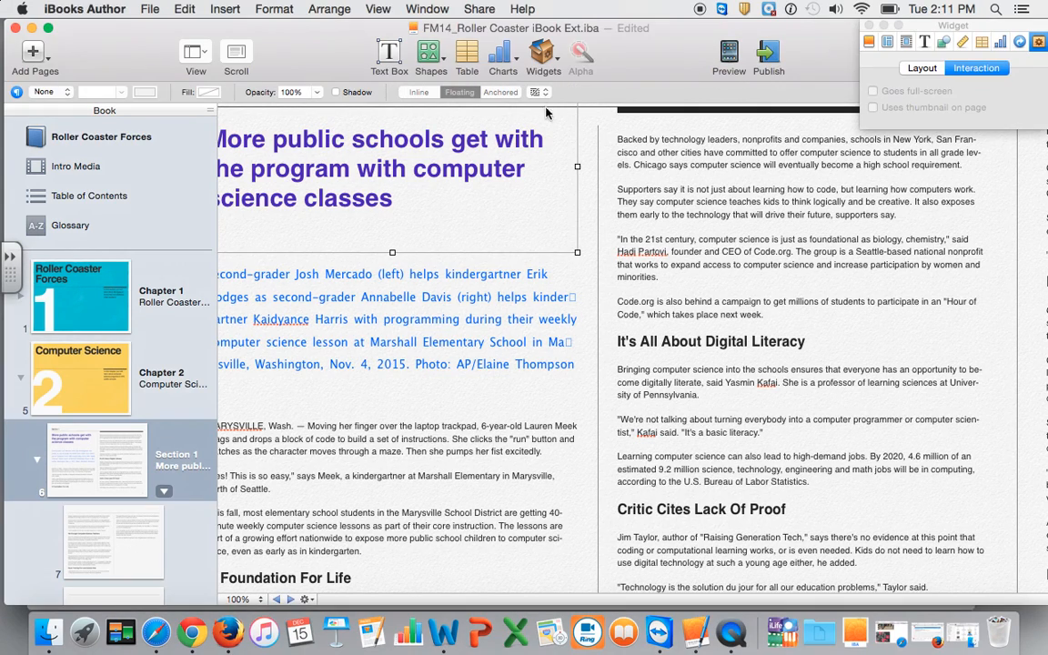
{"action": "mouse_move", "coordinate": [543, 54]}
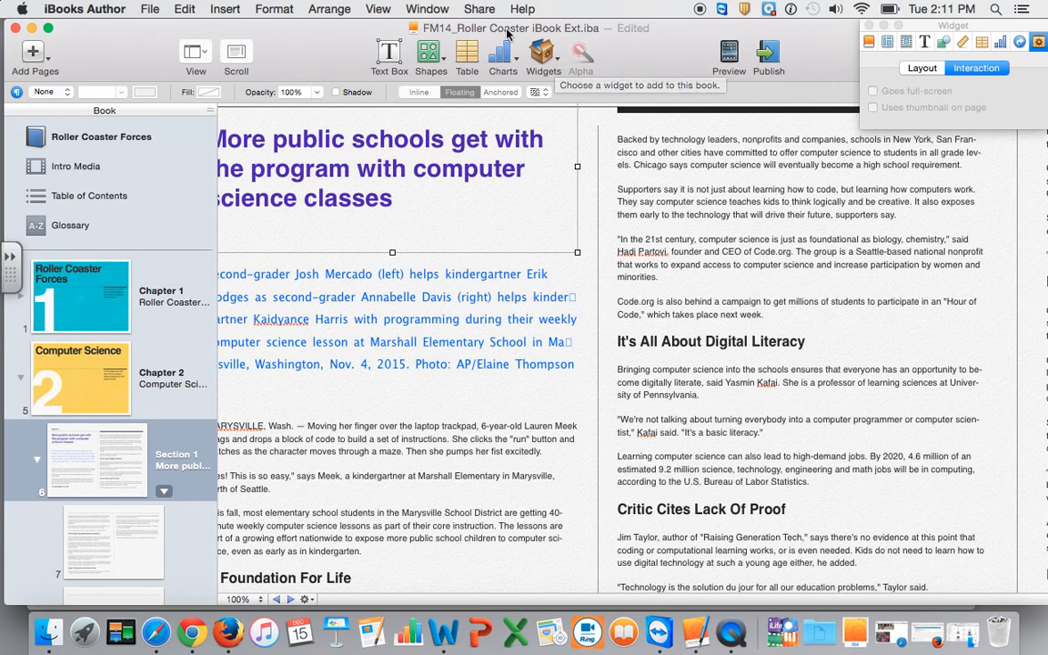
- Insert a Media widget, giving a Movie 2.1 placeholder with title and caption
{"action": "left_click", "coordinate": [543, 55]}
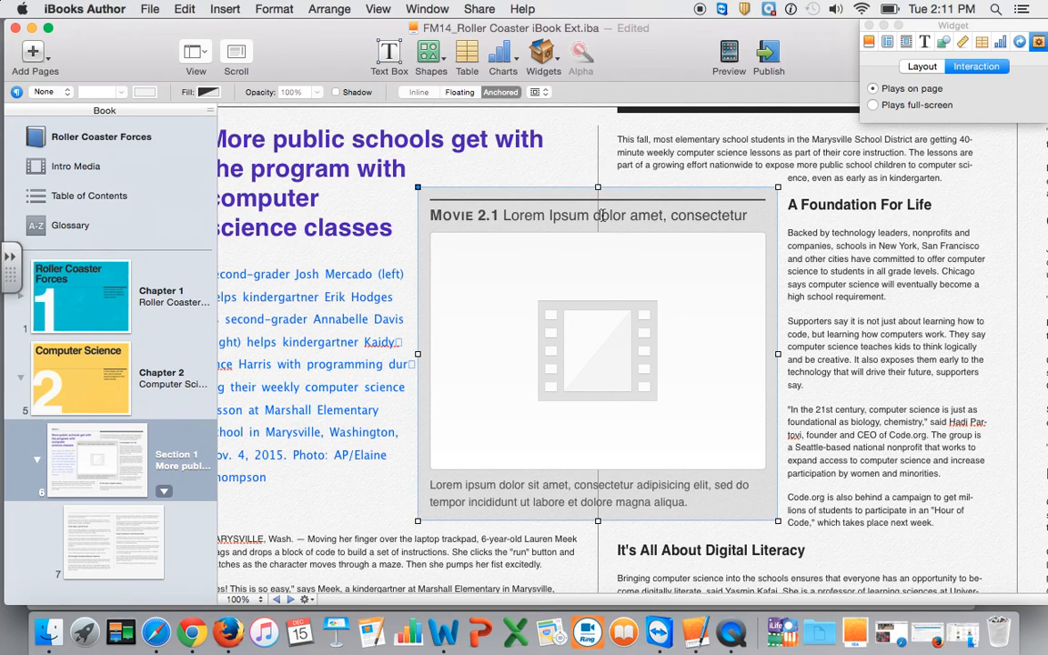
{"action": "mouse_move", "coordinate": [601, 473]}
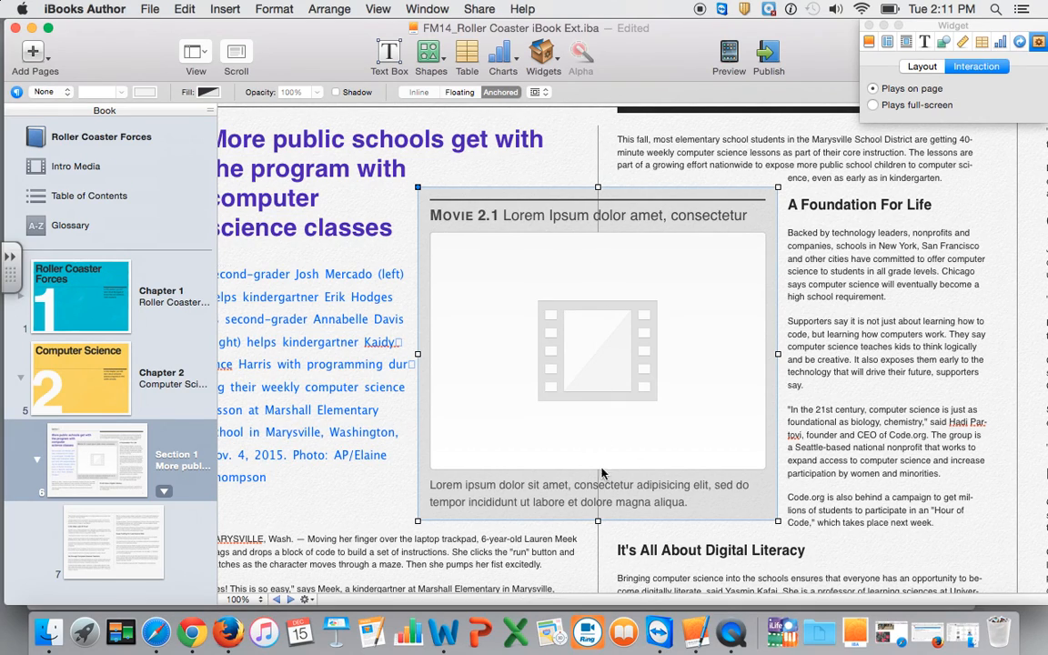
{"action": "mouse_move", "coordinate": [560, 197]}
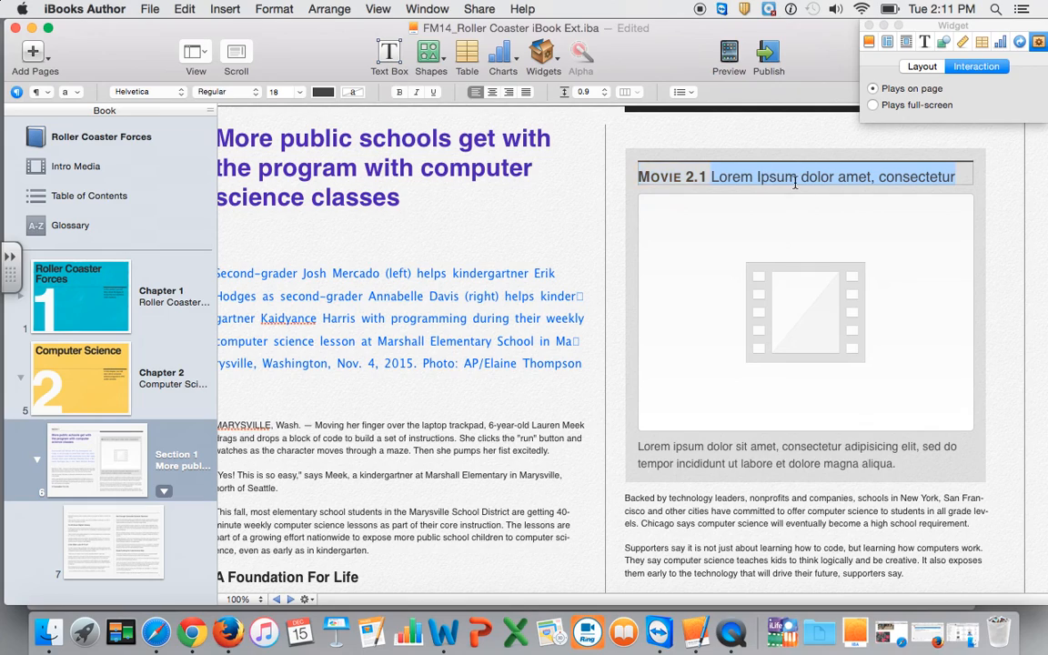
{"action": "mouse_move", "coordinate": [818, 187]}
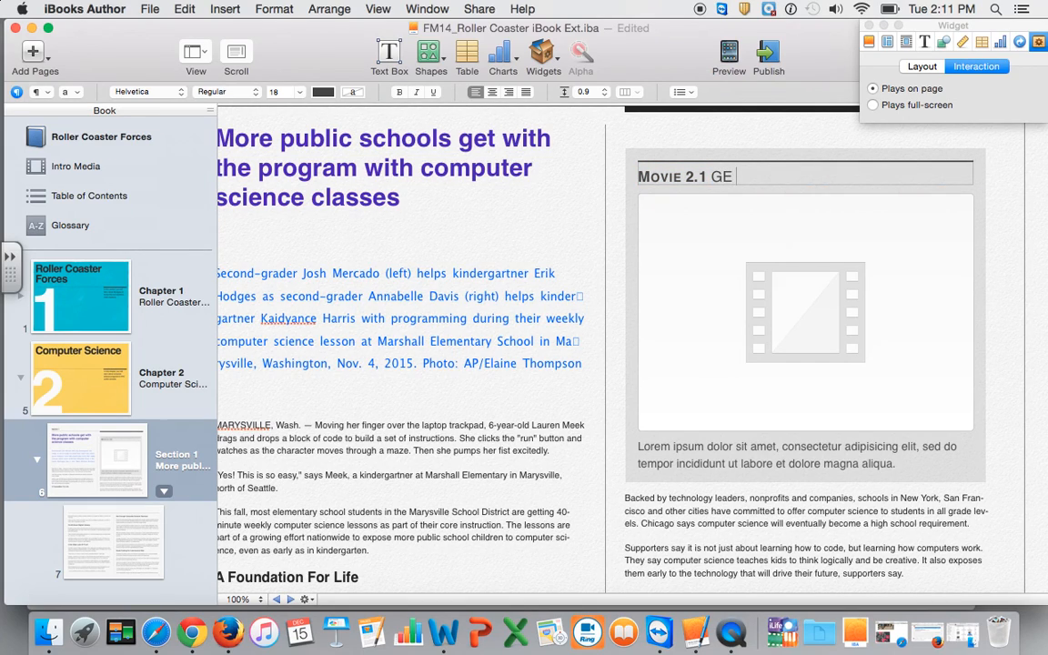
- Retitle the Movie 2.1 widget about GE's pollution of the Hudson River
{"action": "type", "text": "pollut"}
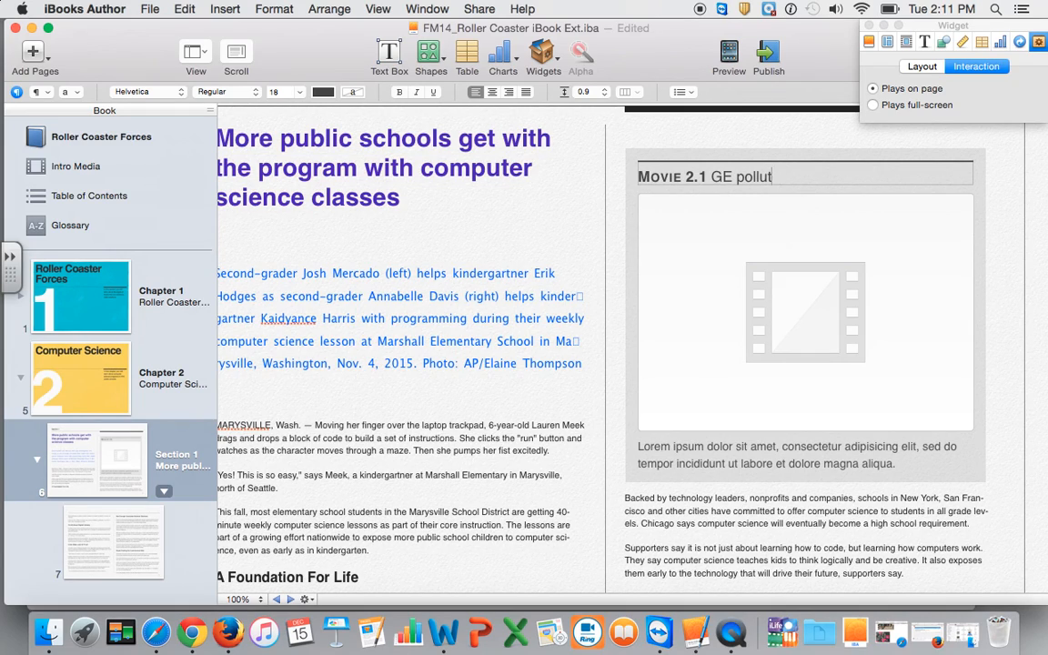
{"action": "type", "text": "ion of the Hu"}
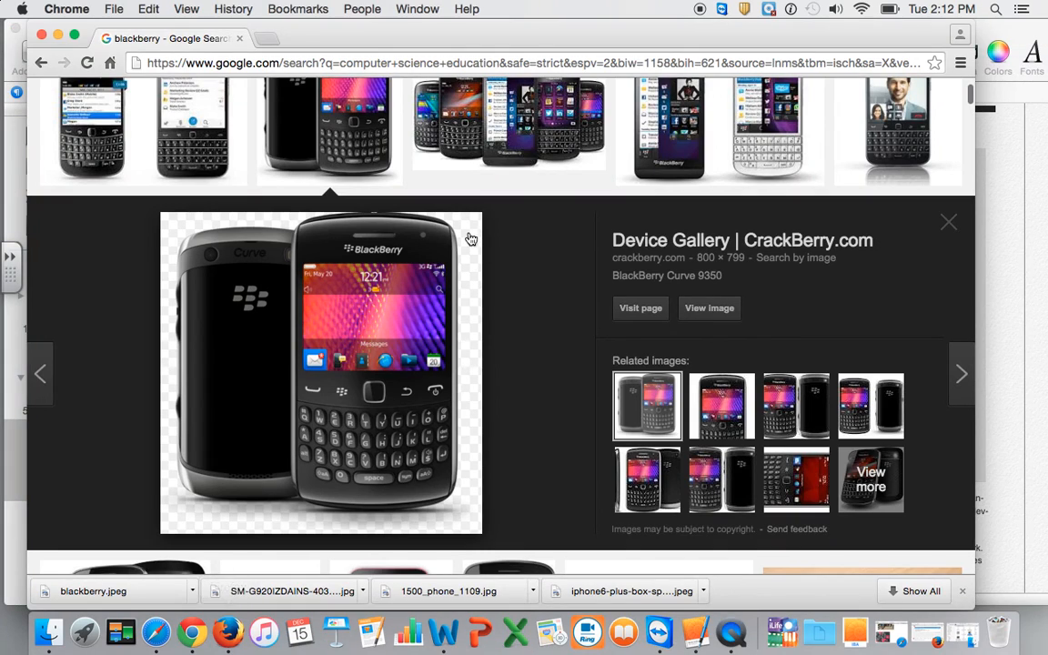
- Find the CNNMoney 'GE's $1 billion Hudson River clean-up bill' video on YouTube, plus a blank tab
{"action": "type", "text": "youtube.com"}
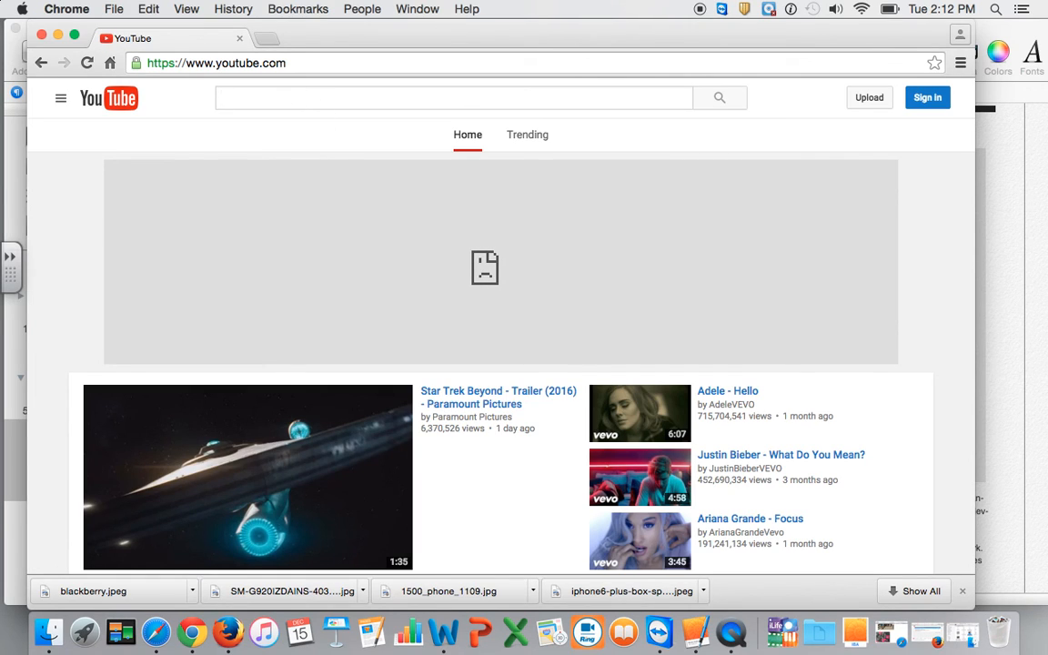
{"action": "type", "text": "hudson river ge pollution"}
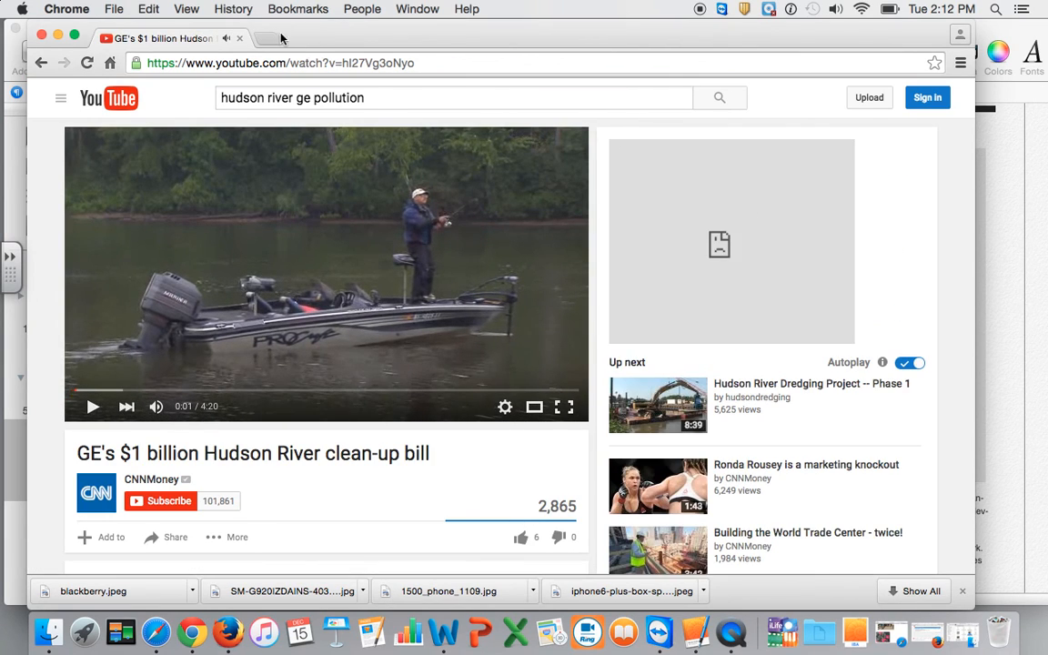
{"action": "left_click", "coordinate": [266, 38]}
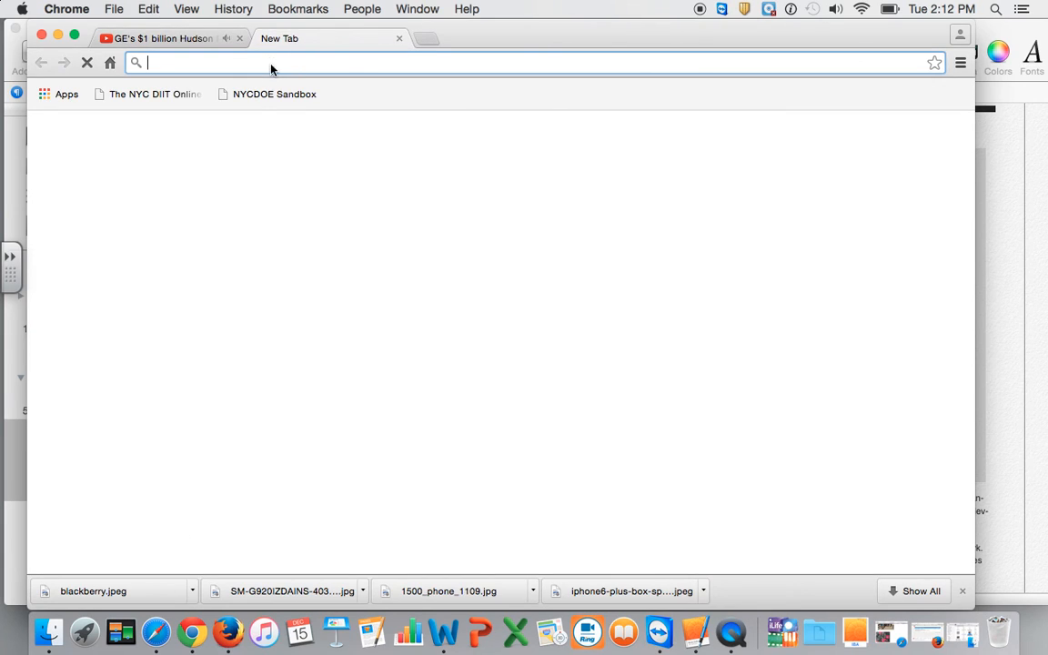
- Download youtube.com/watch?v=hI27Vg3oNyo as an MP4 through YouTubeInMP4
{"action": "type", "text": "youtube.com"}
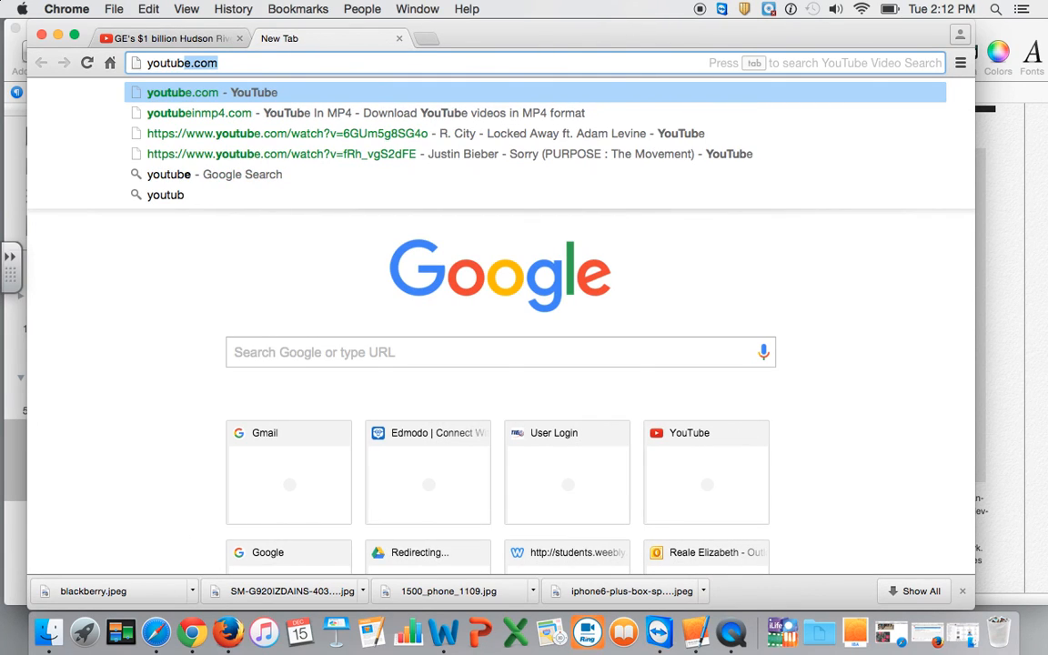
{"action": "left_click", "coordinate": [199, 113]}
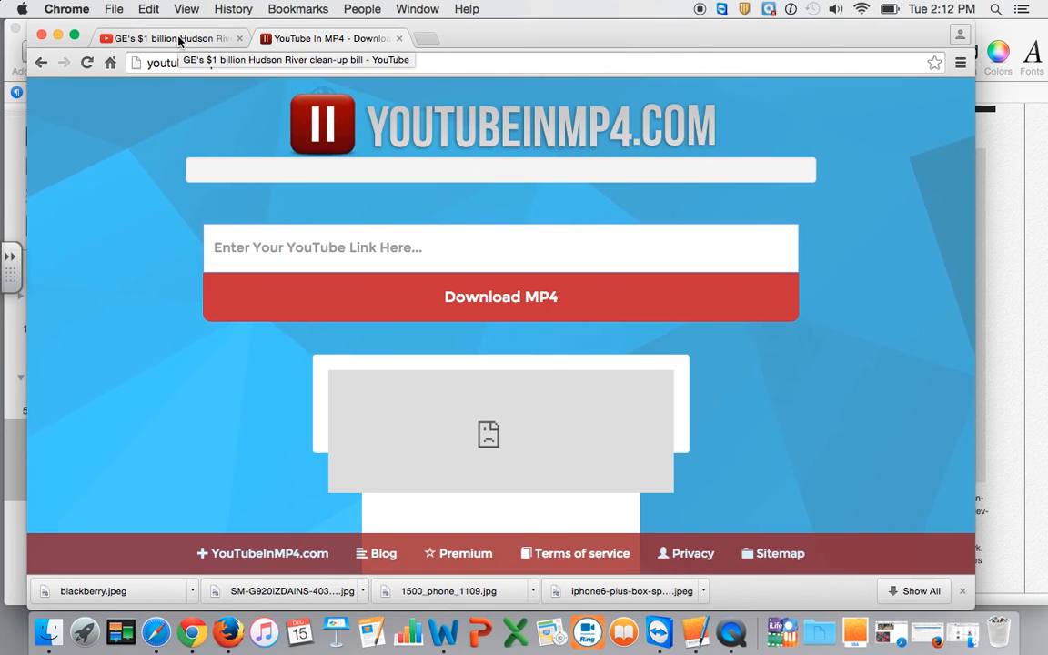
{"action": "left_click", "coordinate": [169, 38]}
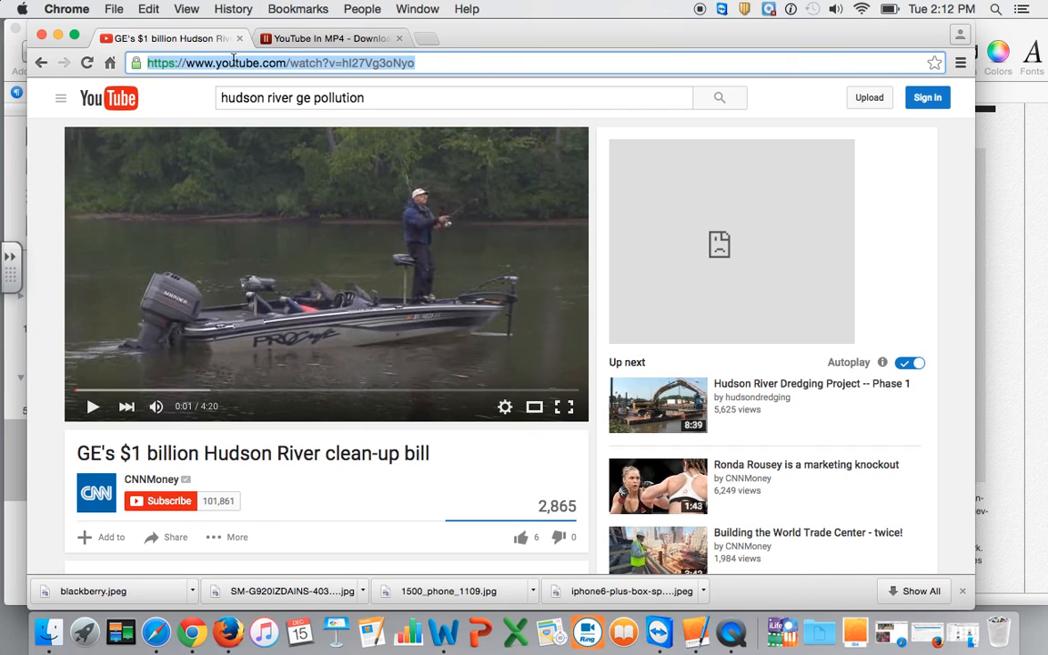
{"action": "left_click", "coordinate": [328, 38]}
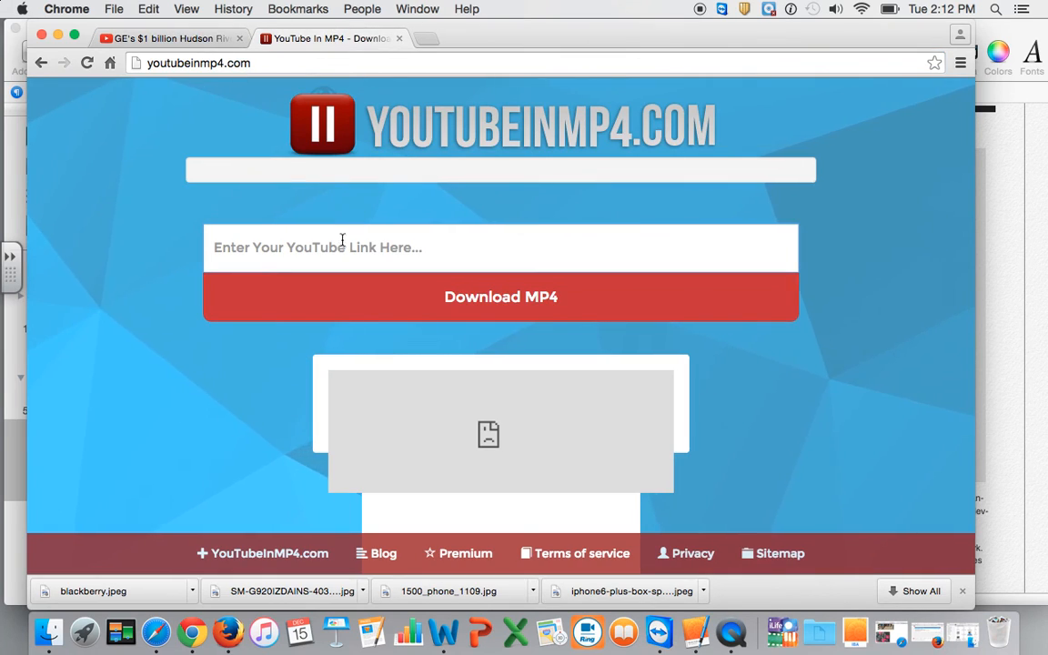
{"action": "type", "text": "https://www.youtube.com/watch?v=hI27Vg3oNyo"}
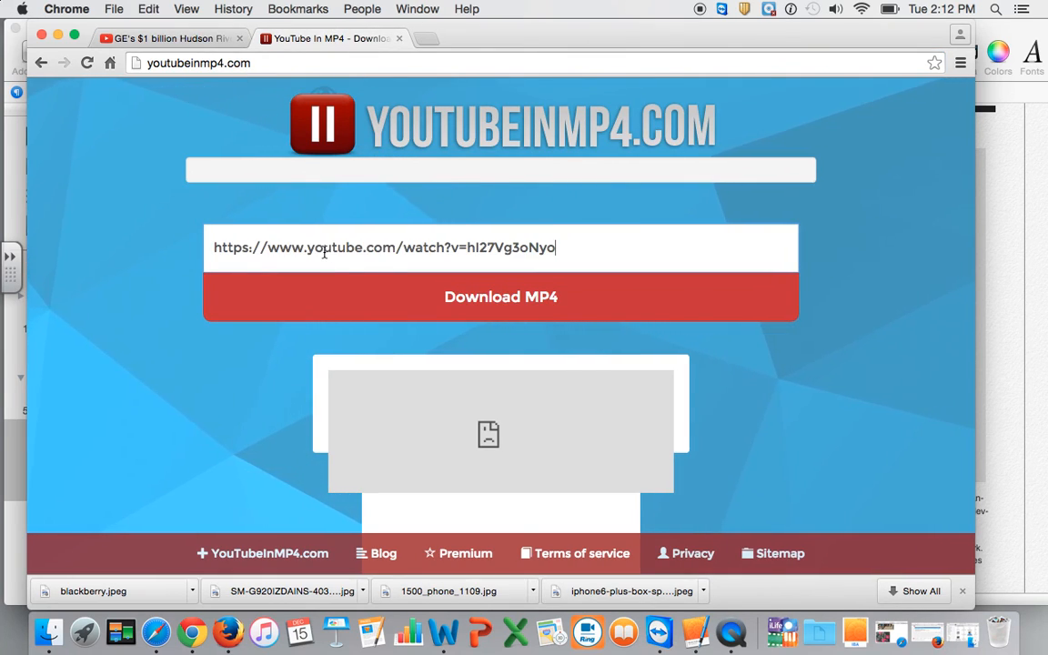
{"action": "left_click", "coordinate": [501, 297]}
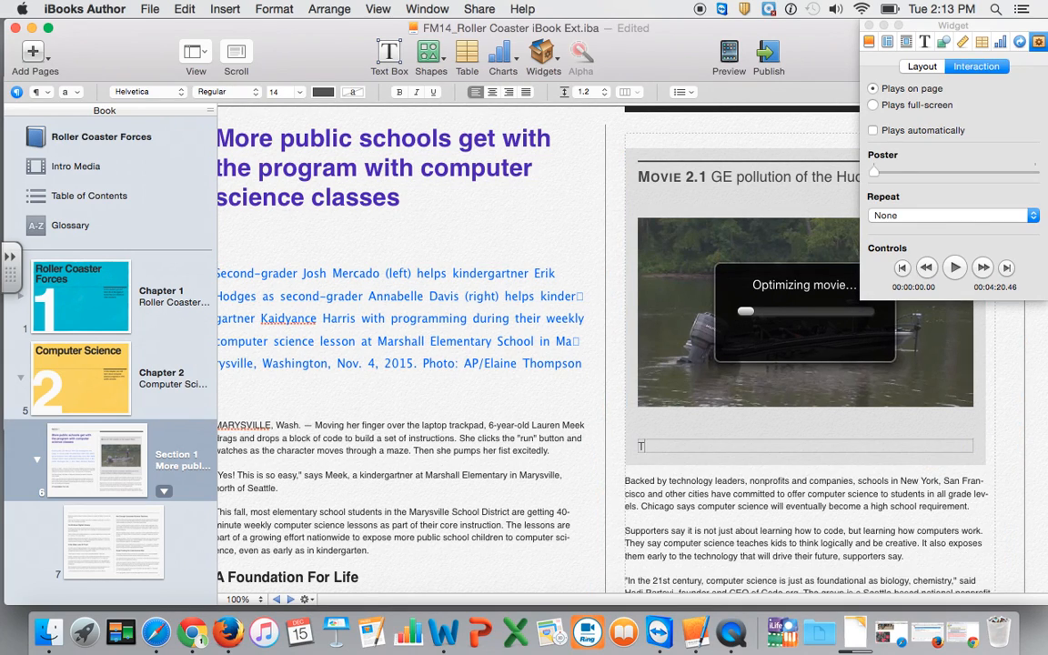
- Replace the placeholder caption with 'This is a video about GE and the pollution in the Hudson River.'
{"action": "type", "text": "This is a video"}
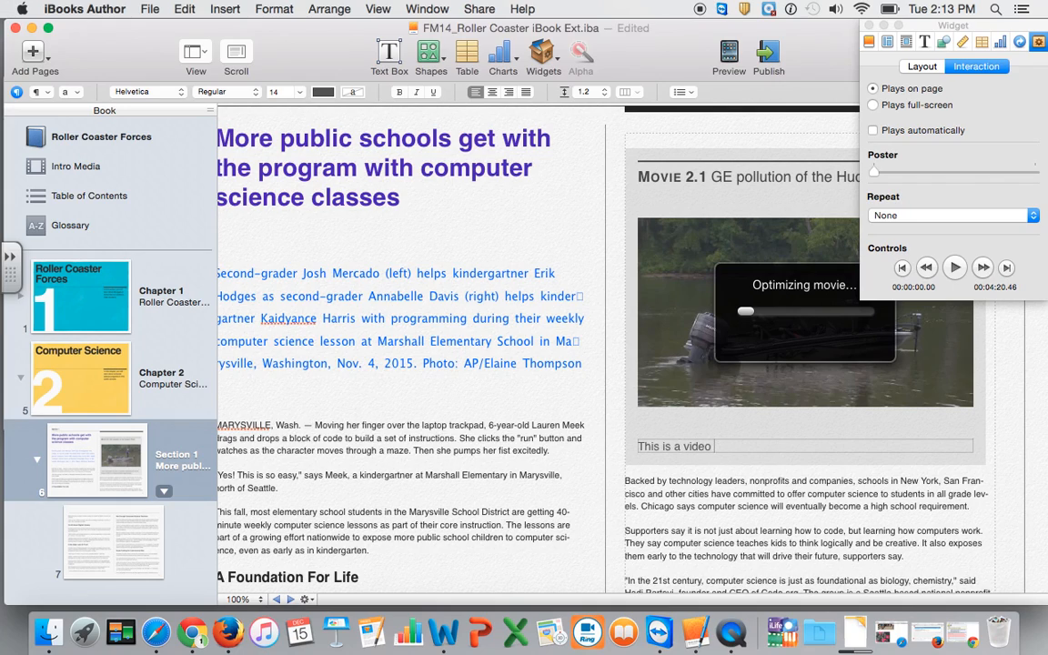
{"action": "type", "text": "about Ge"}
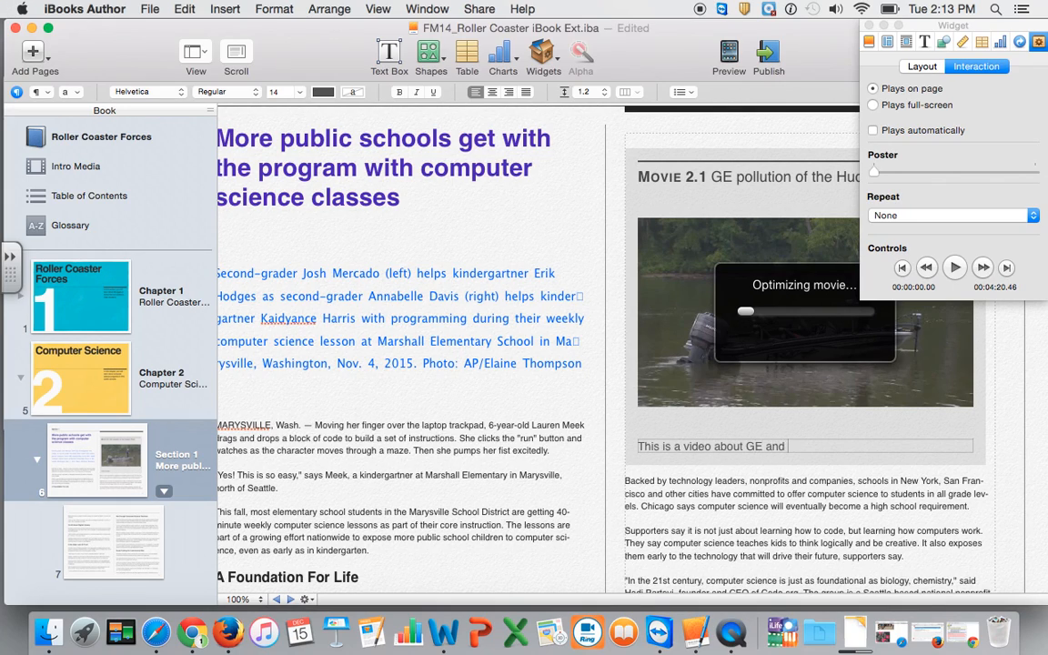
{"action": "type", "text": "the pollution in the Hudson River."}
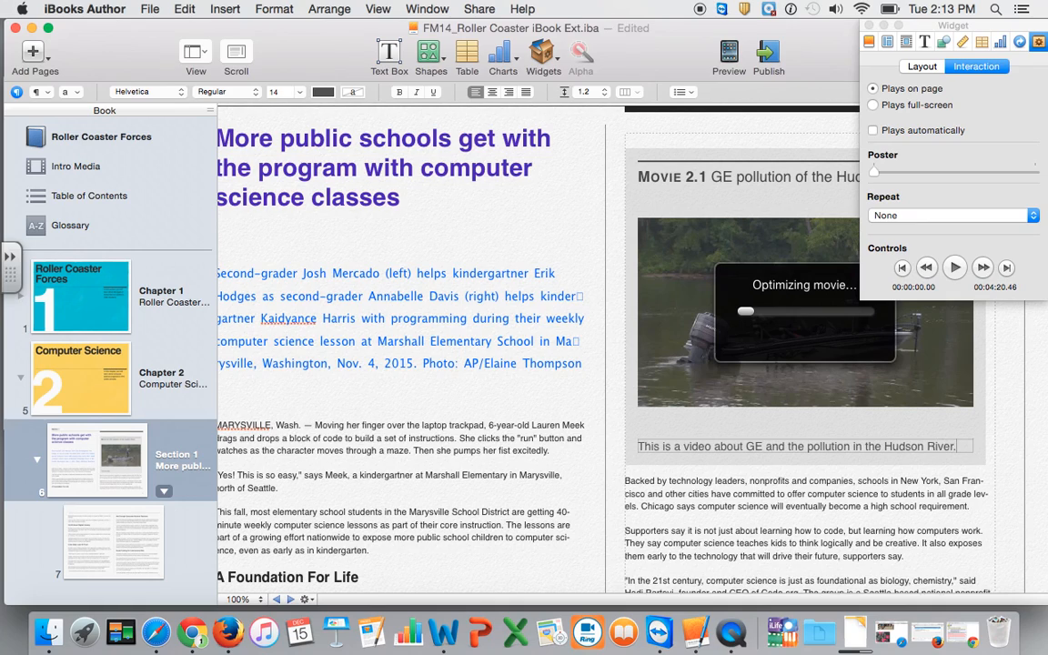
{"action": "mouse_move", "coordinate": [837, 343]}
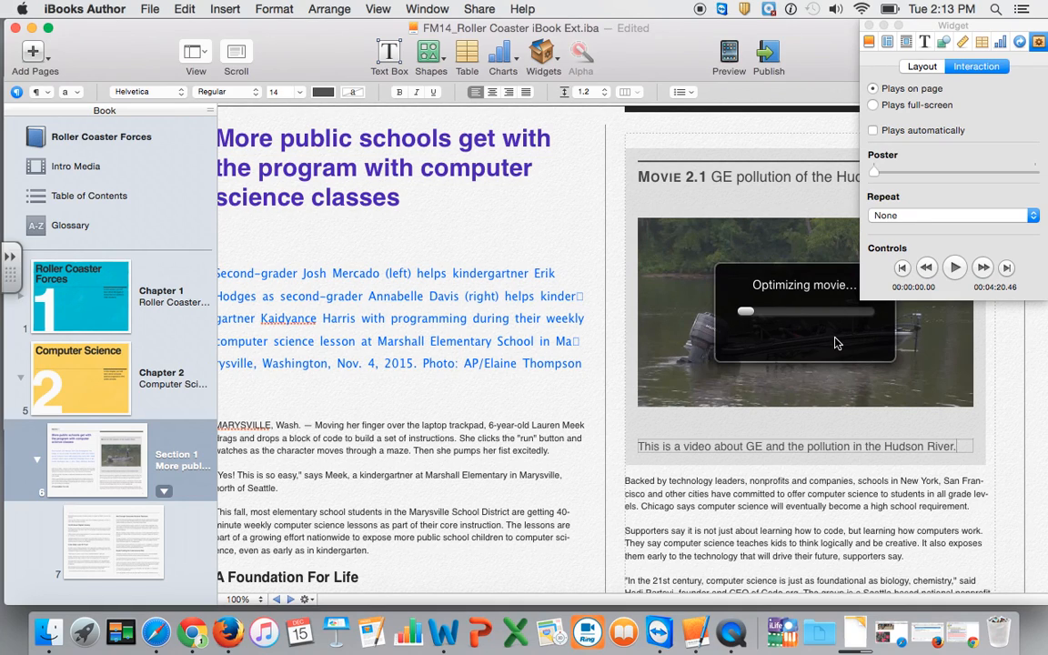
{"action": "mouse_move", "coordinate": [696, 352]}
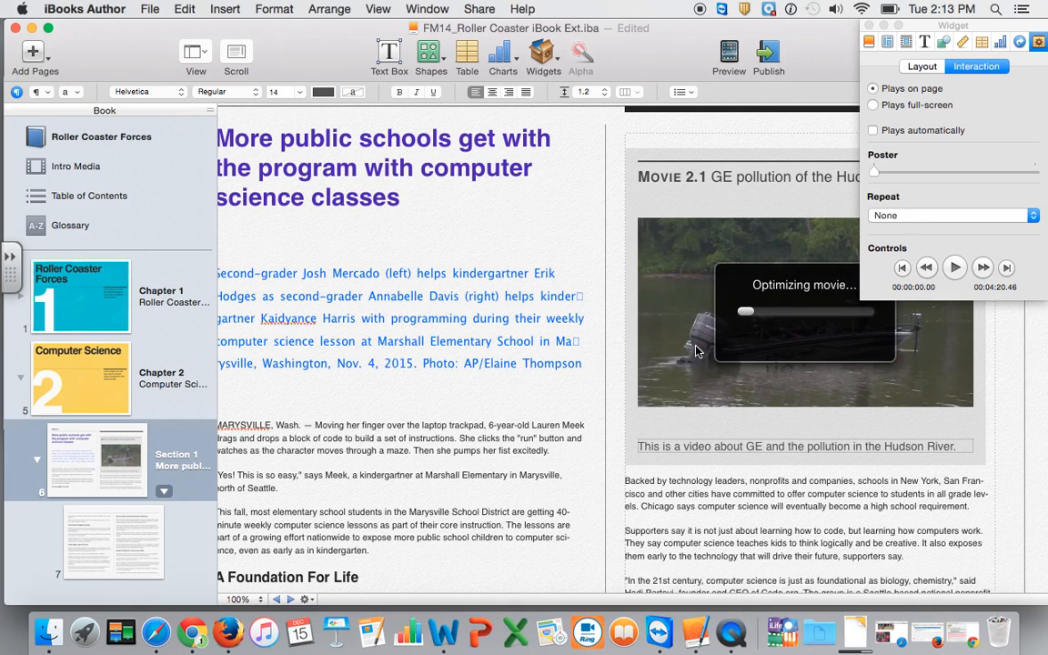